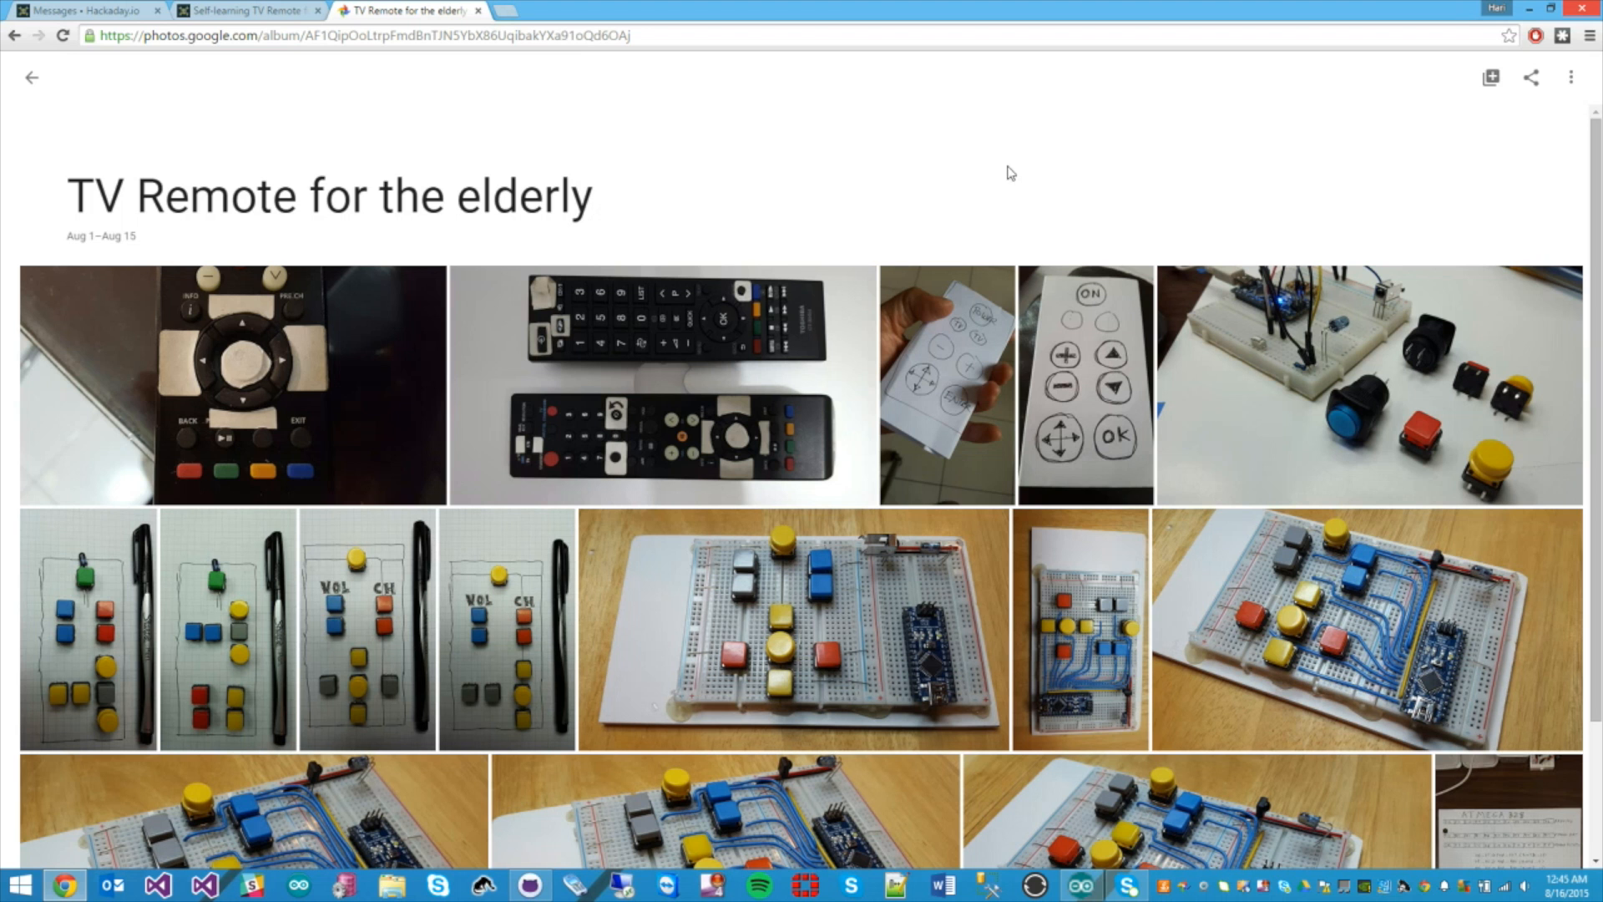
mouse_move(883, 161)
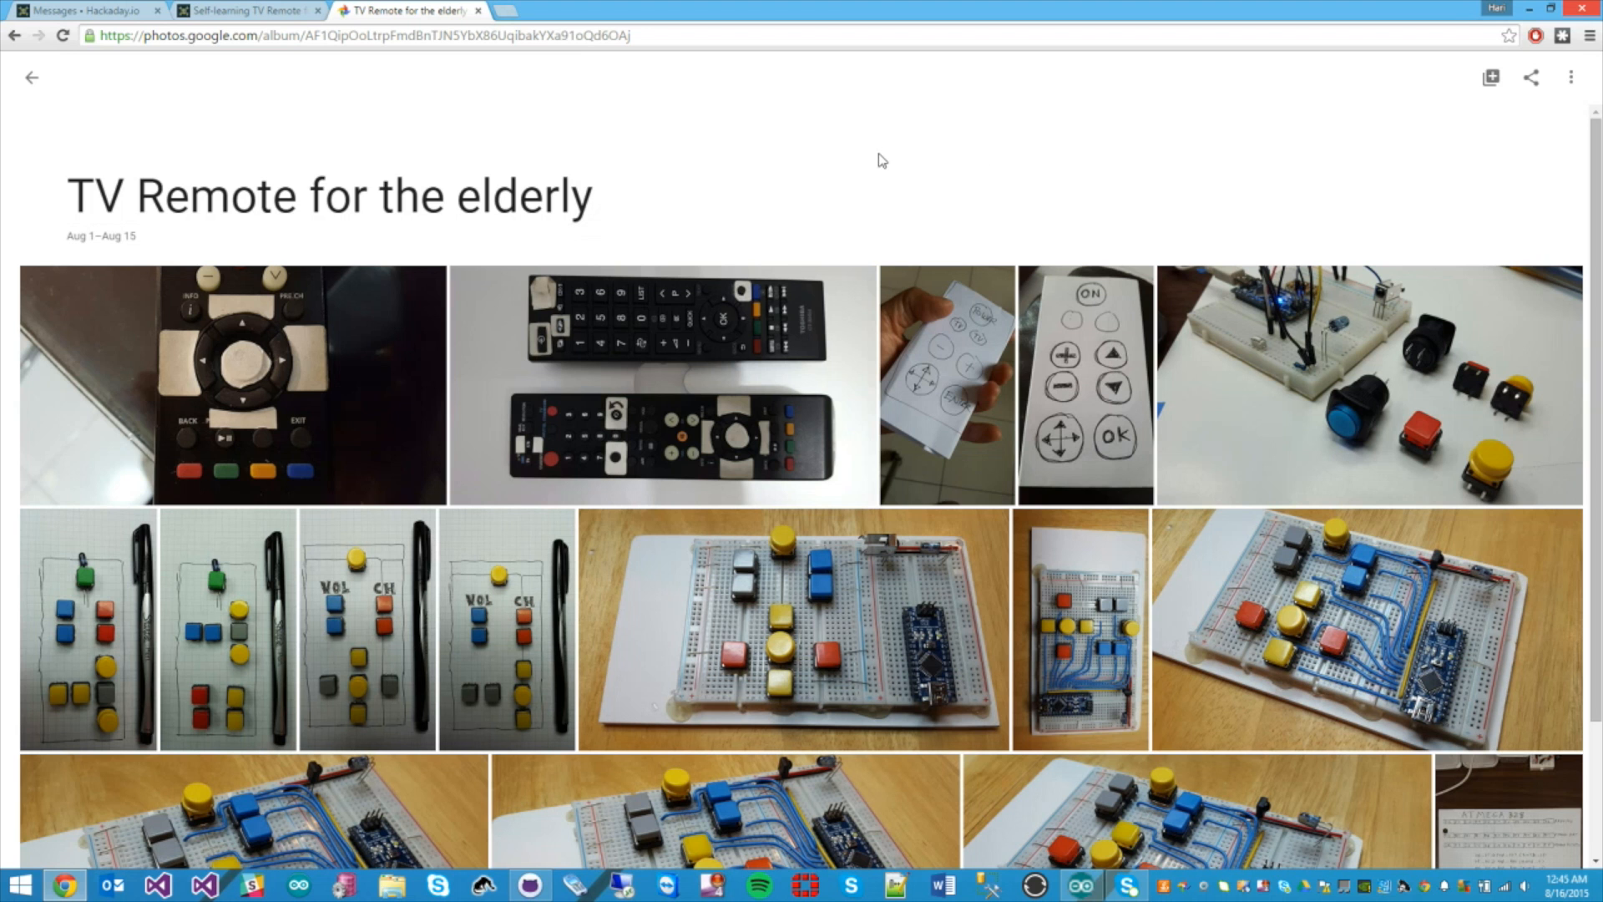
Step: Open the two taped-up remotes photo and page forward to the ON/OK paper remote sketch
click(662, 386)
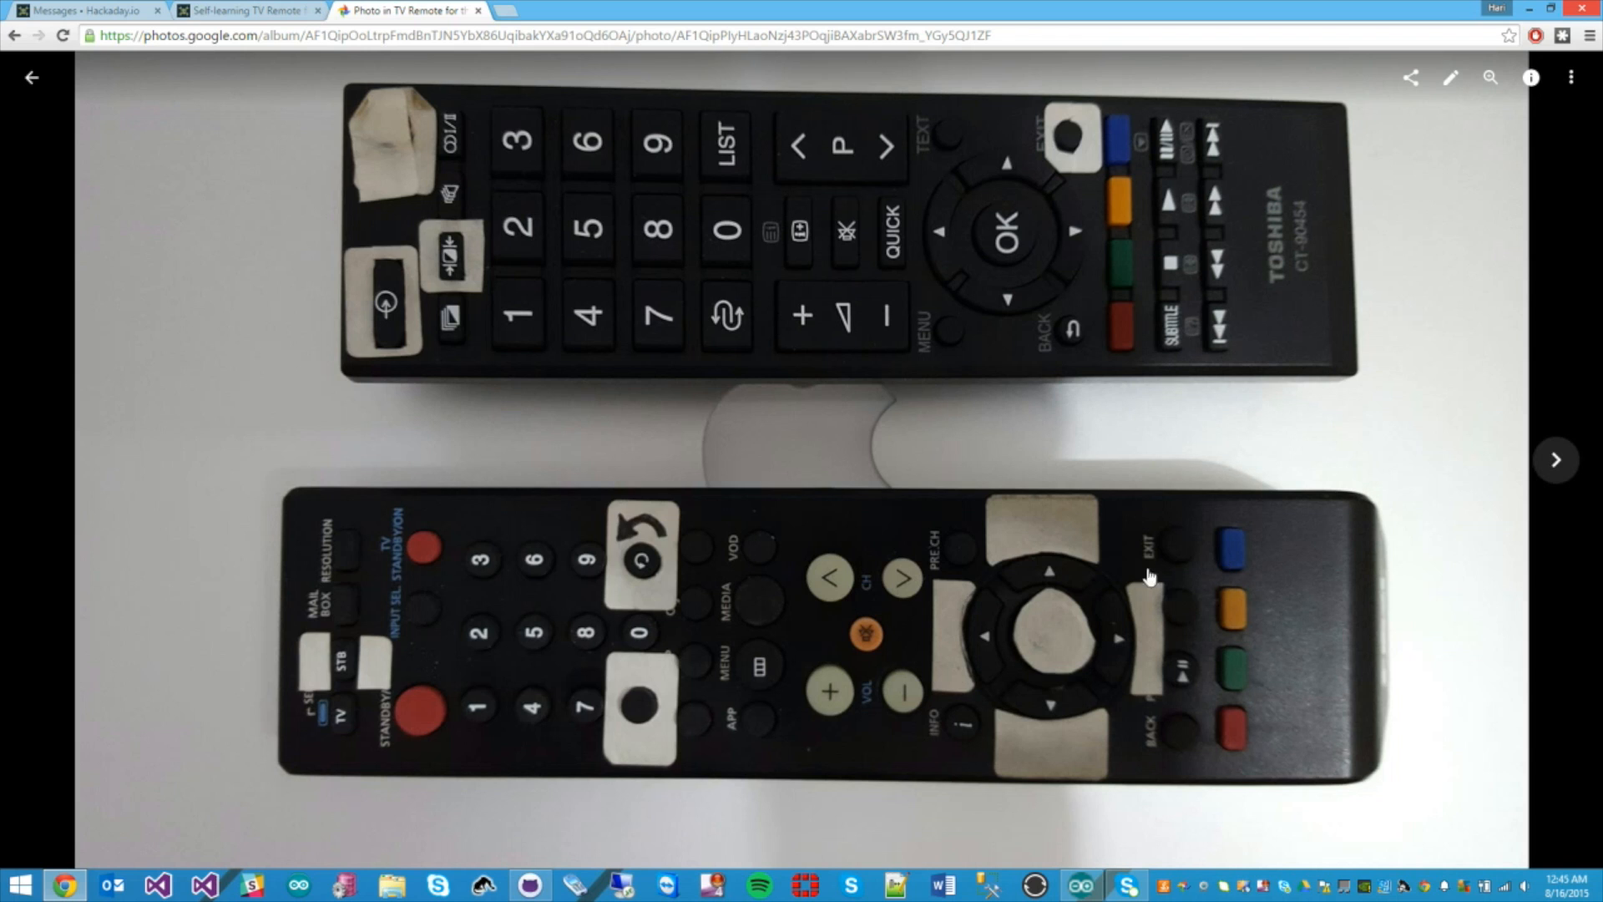
mouse_move(1000, 181)
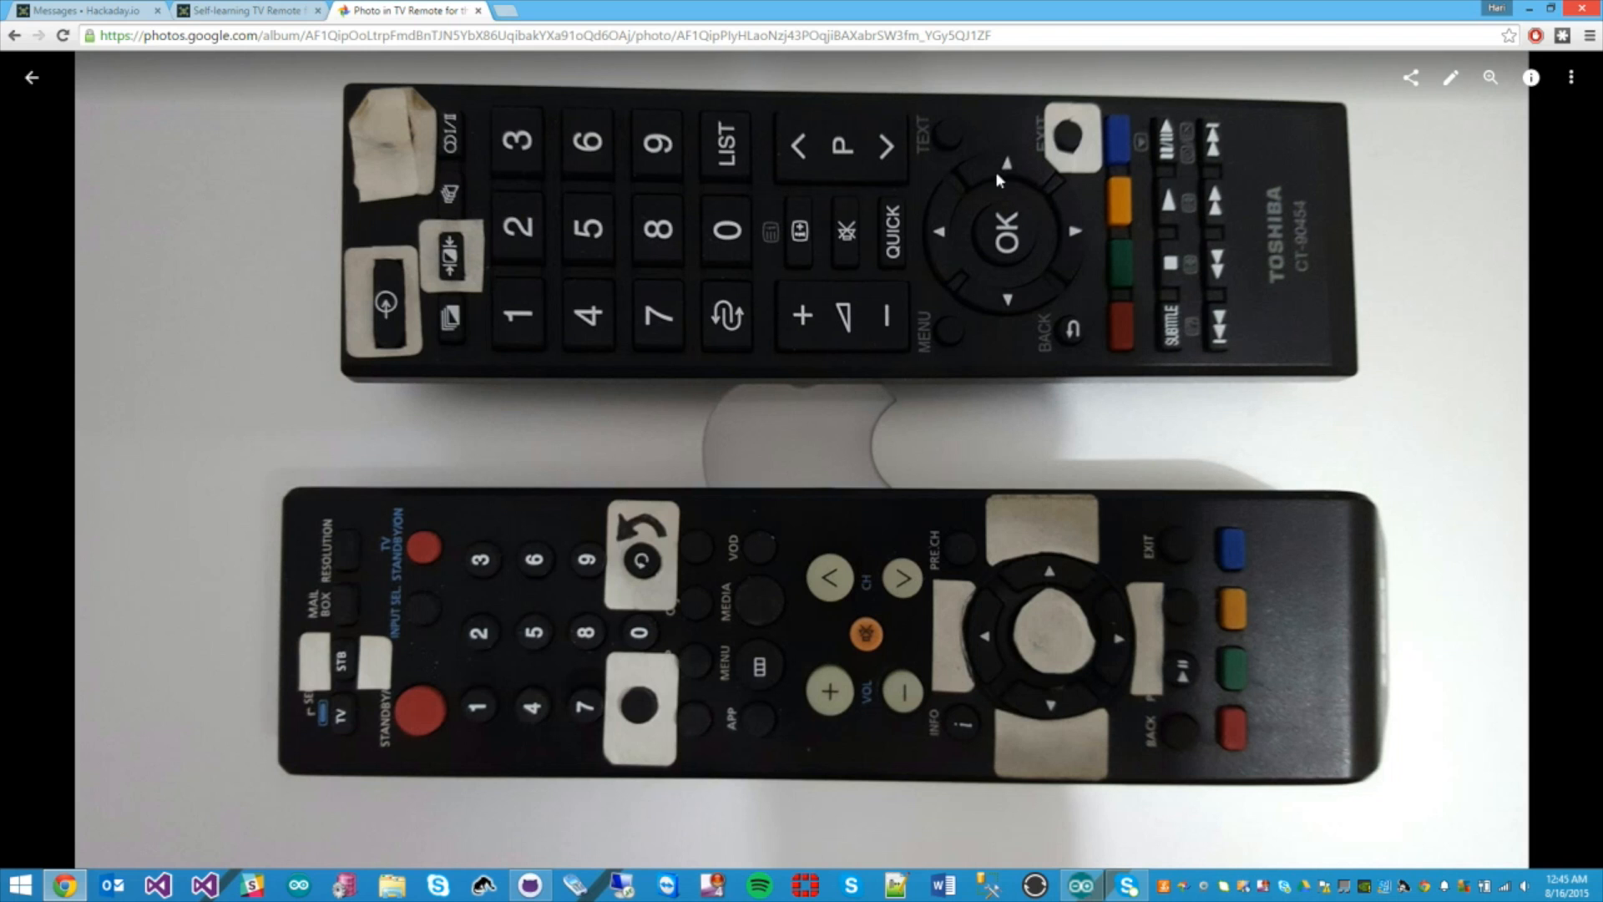
mouse_move(982, 154)
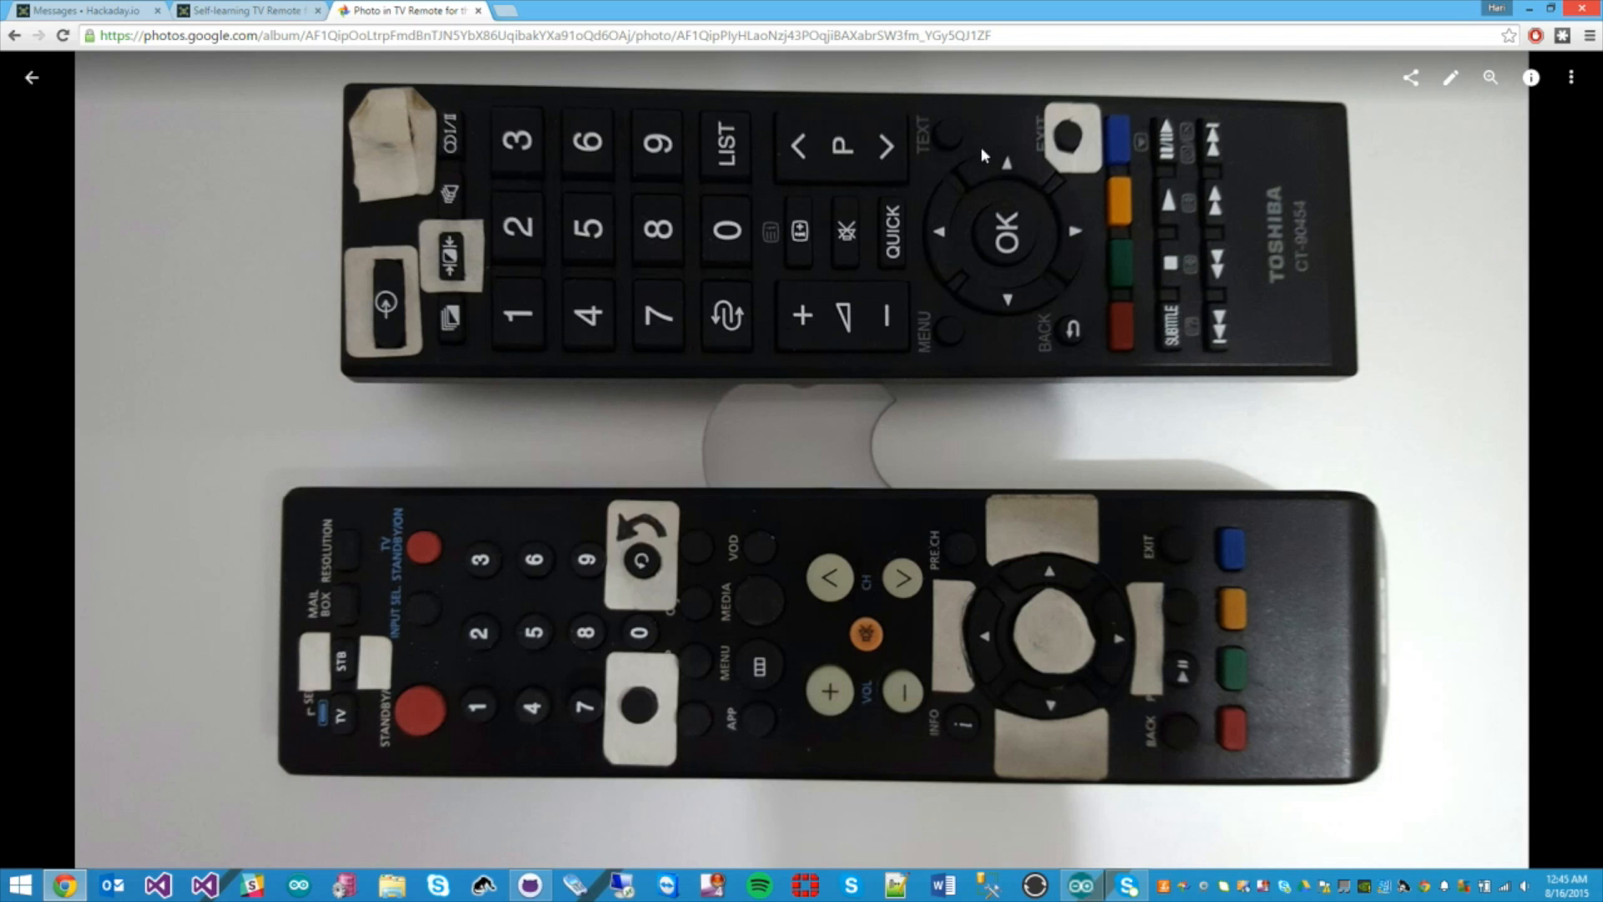
mouse_move(1036, 537)
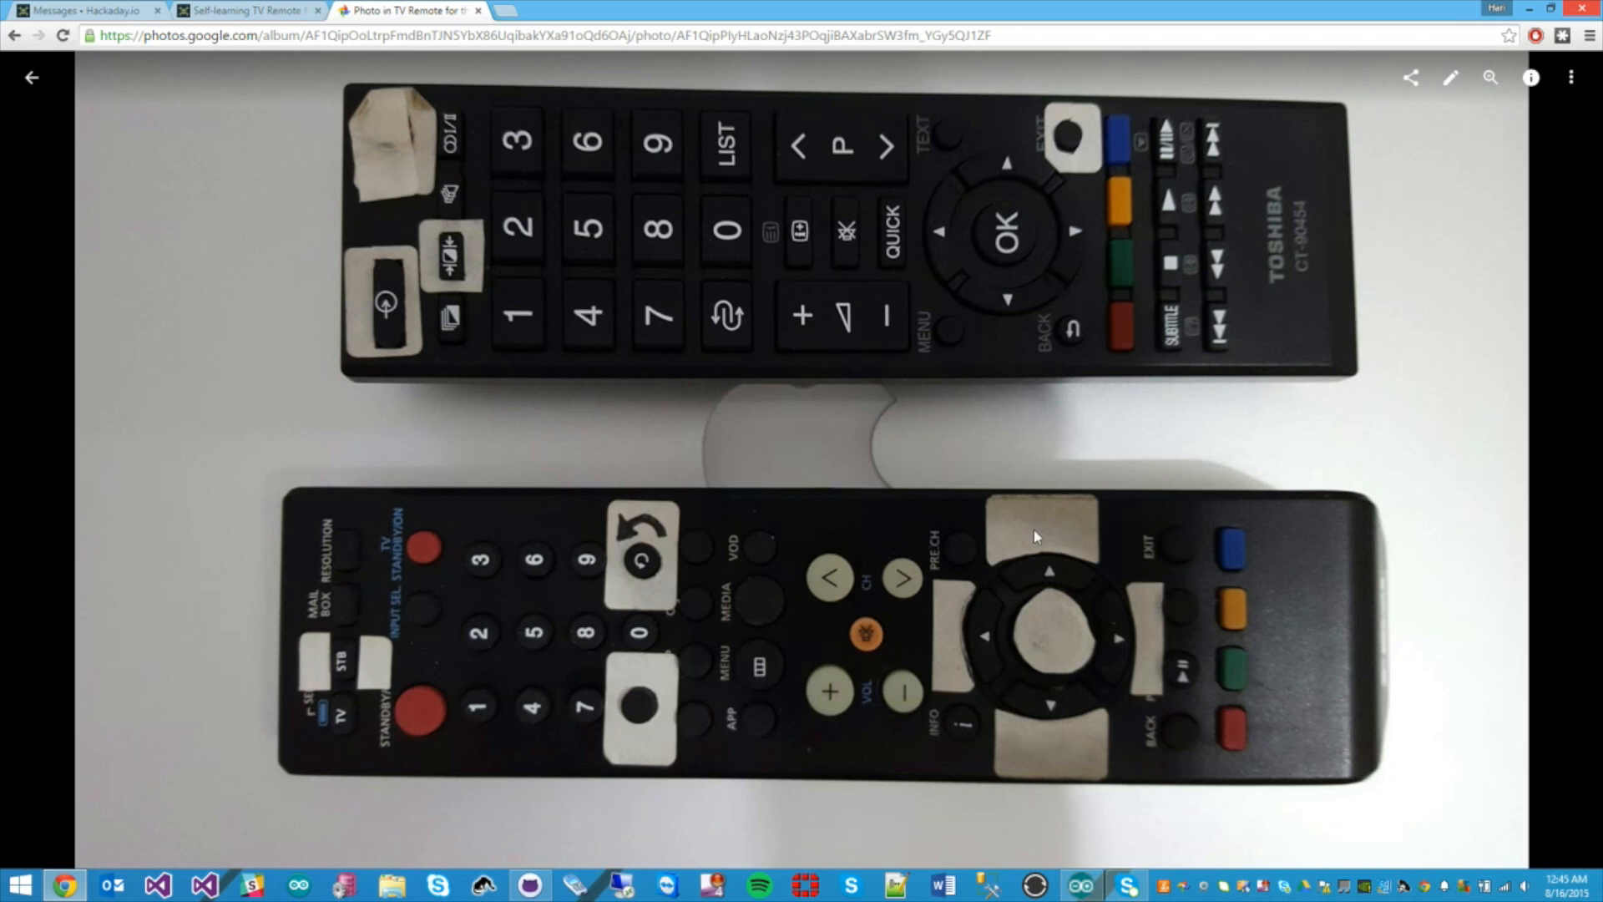
mouse_move(1152, 623)
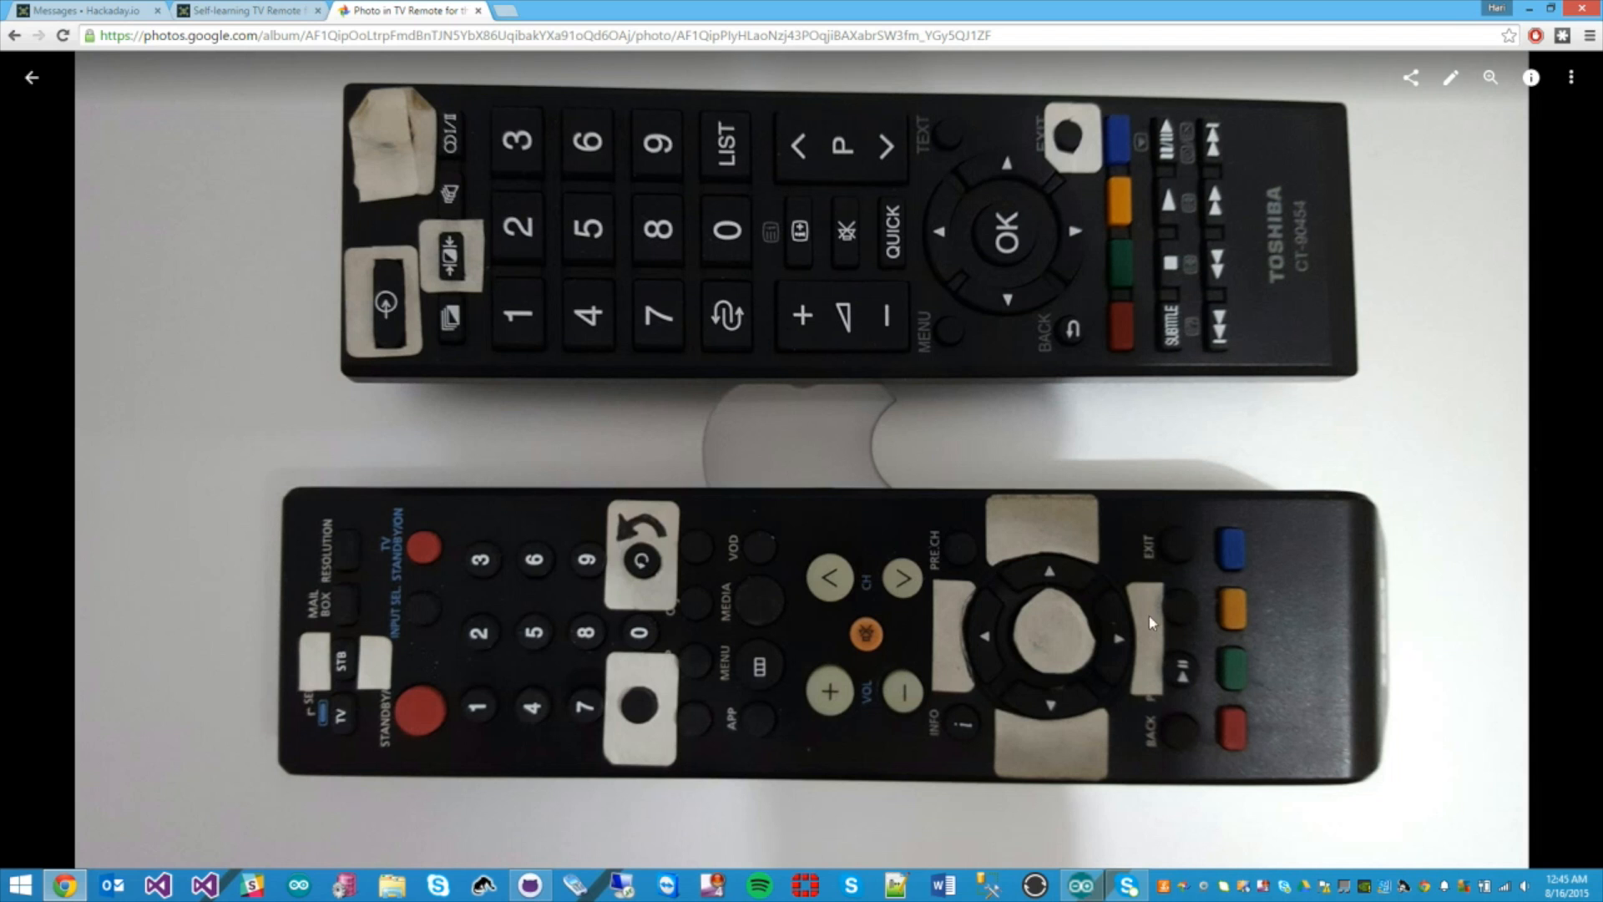
mouse_move(988, 181)
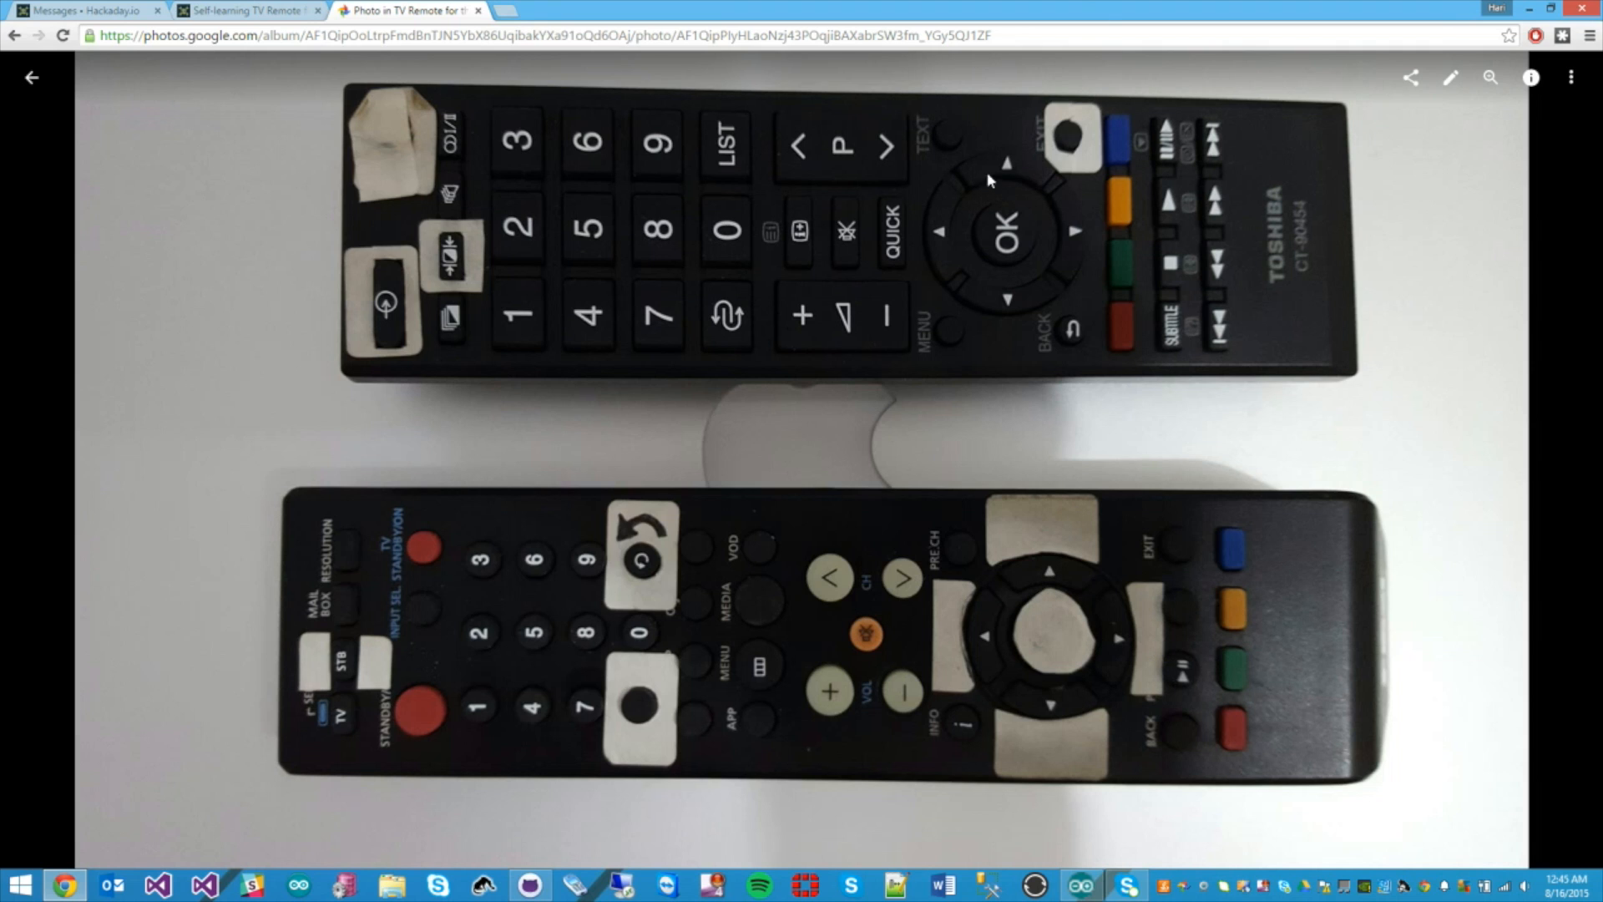
mouse_move(1033, 176)
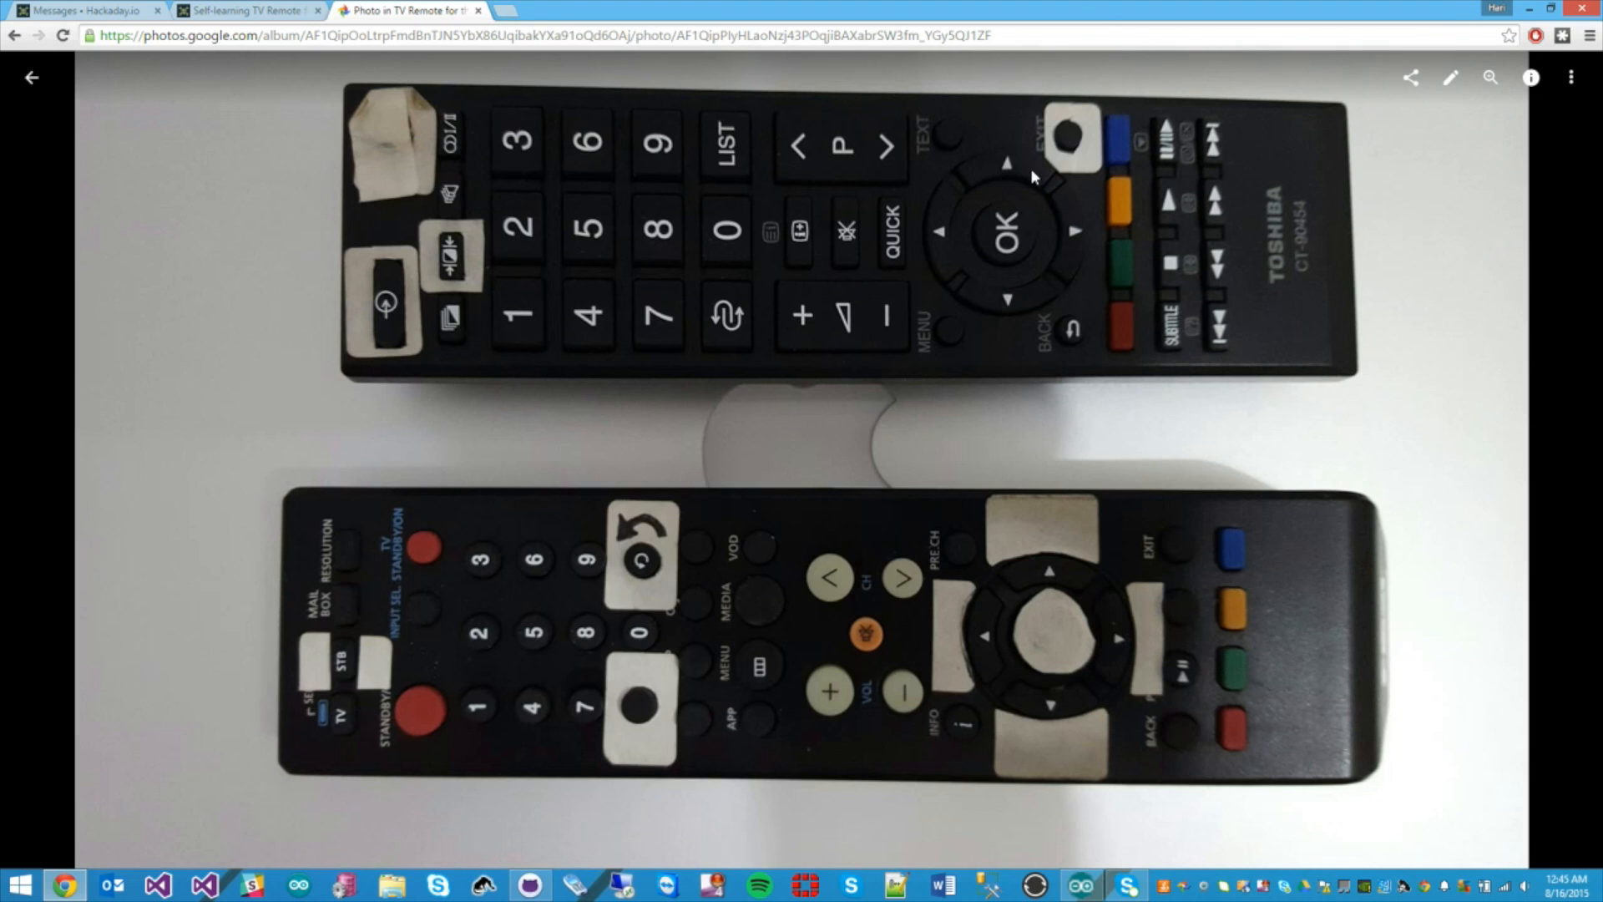
mouse_move(1121, 214)
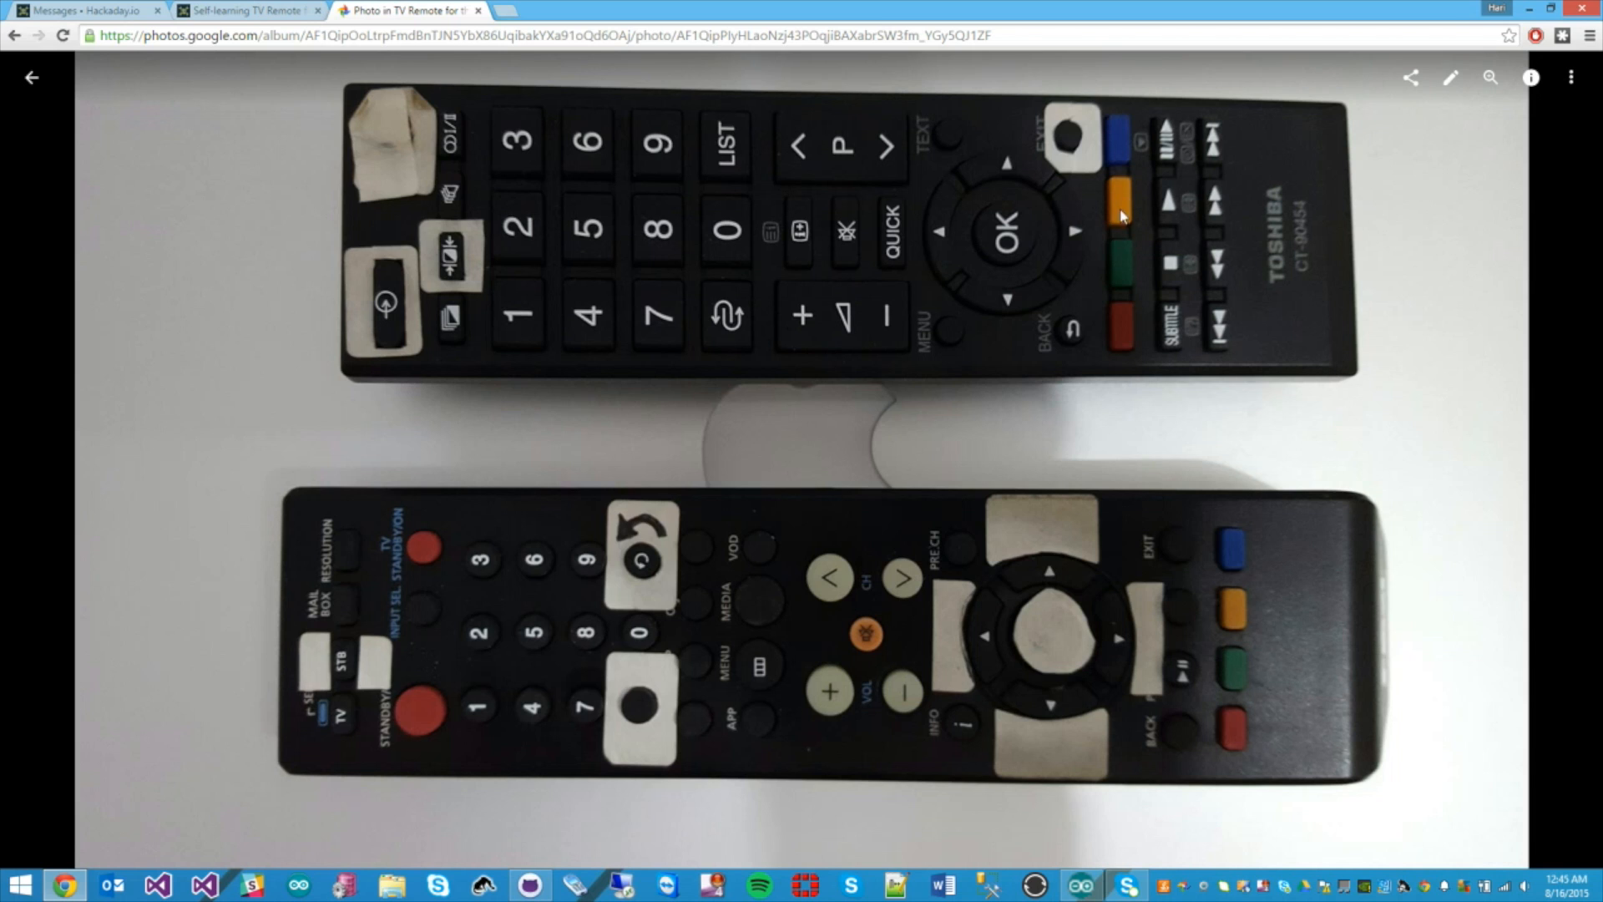
mouse_move(1068, 240)
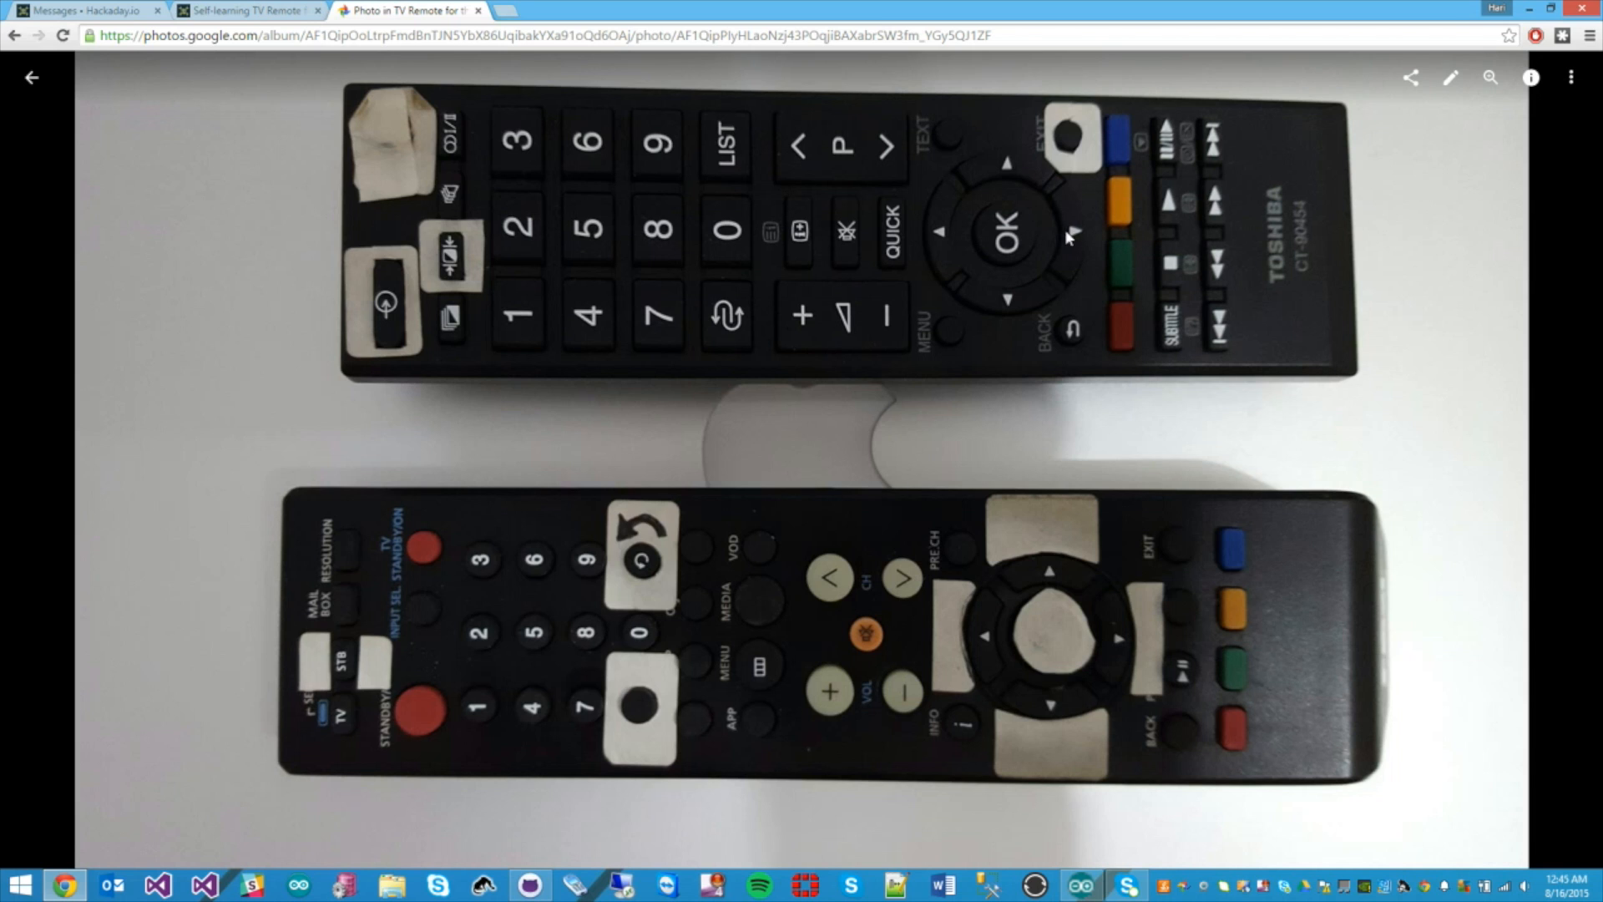
mouse_move(1389, 196)
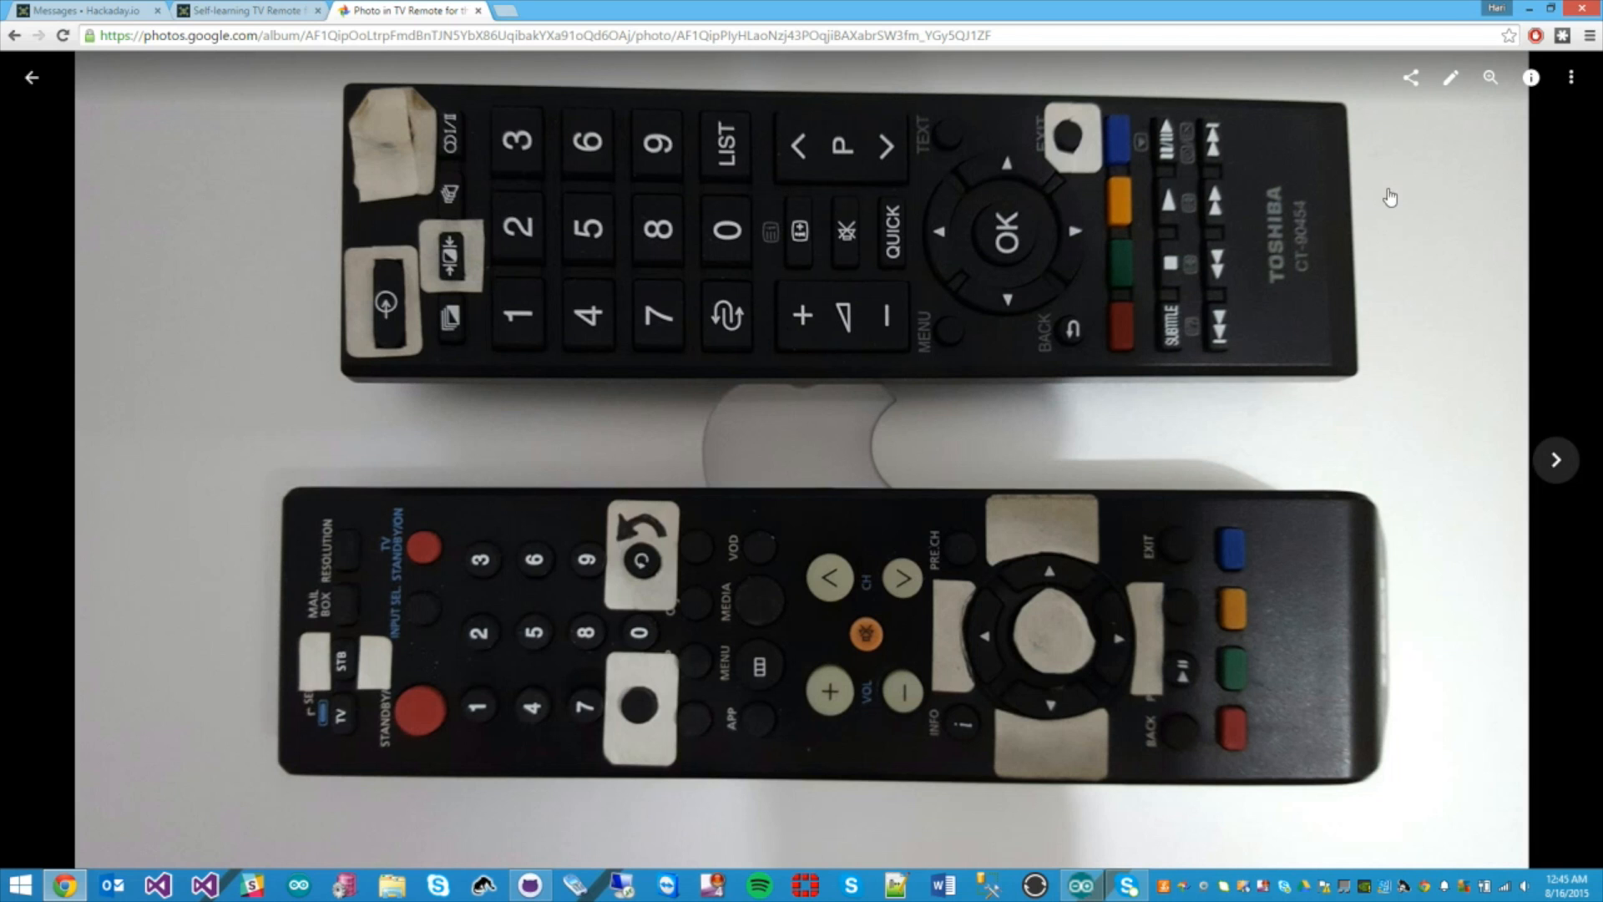
mouse_move(1444, 231)
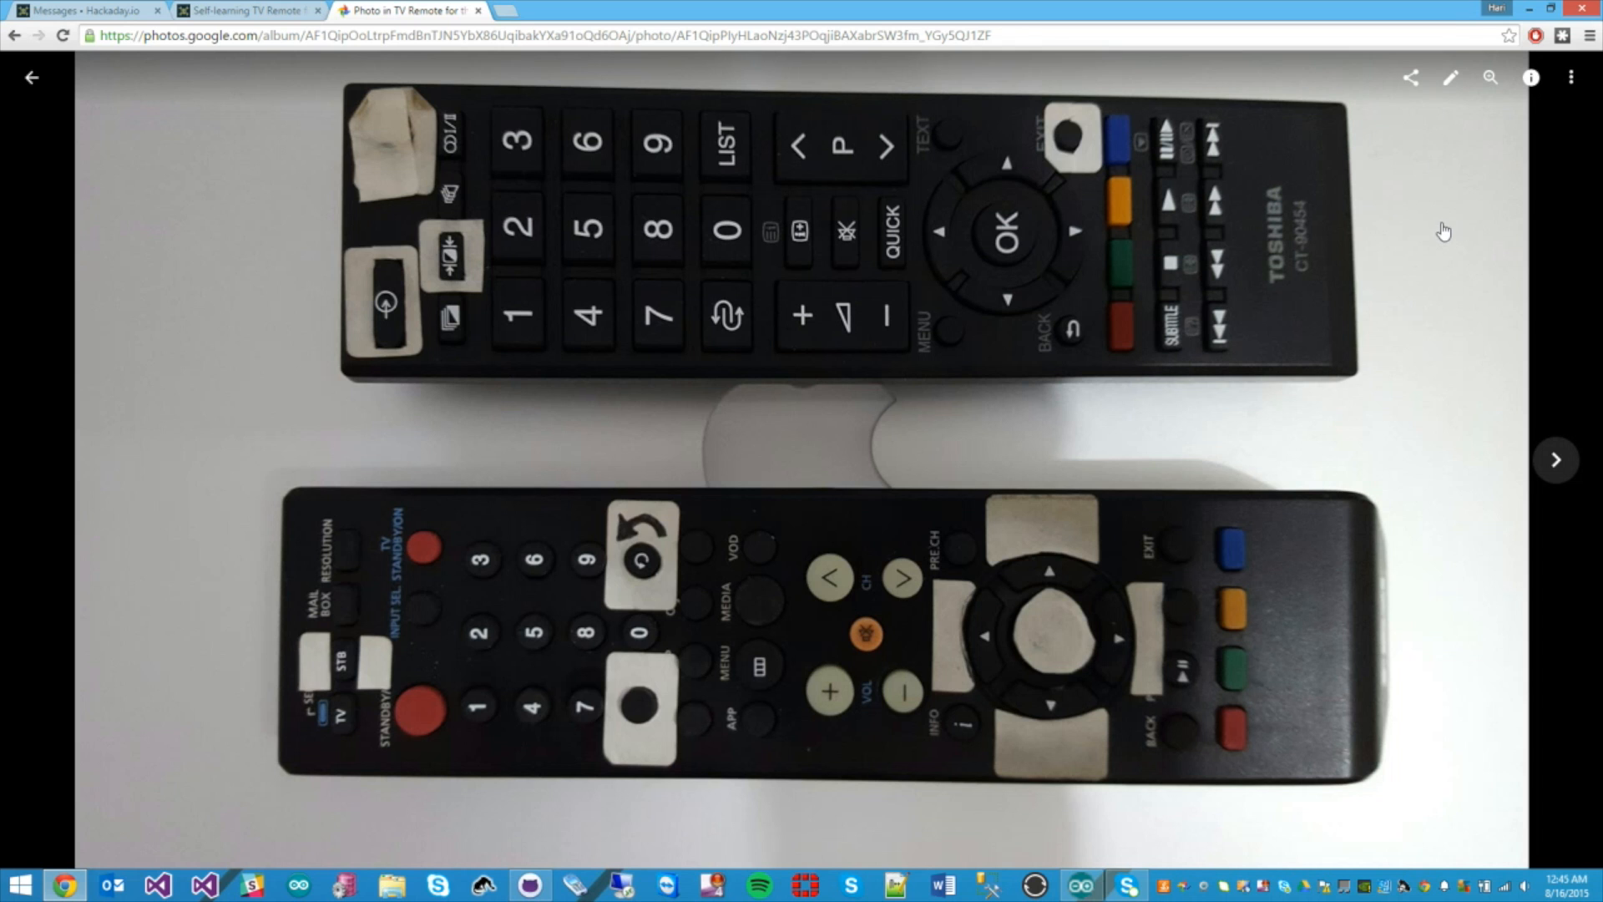
mouse_move(1538, 358)
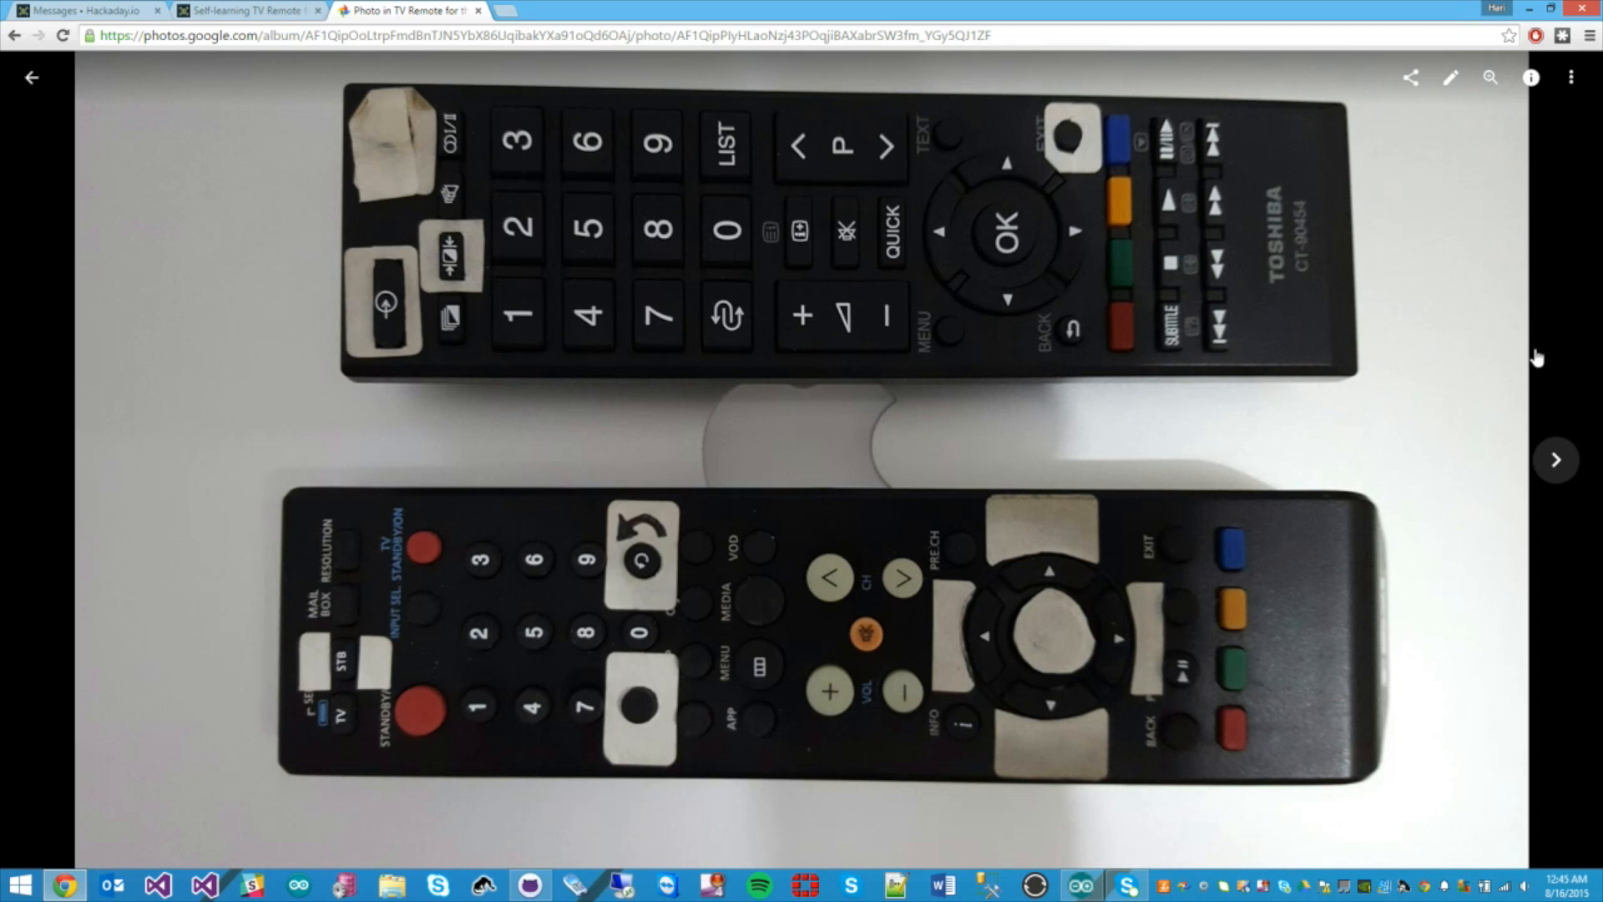
click(1554, 460)
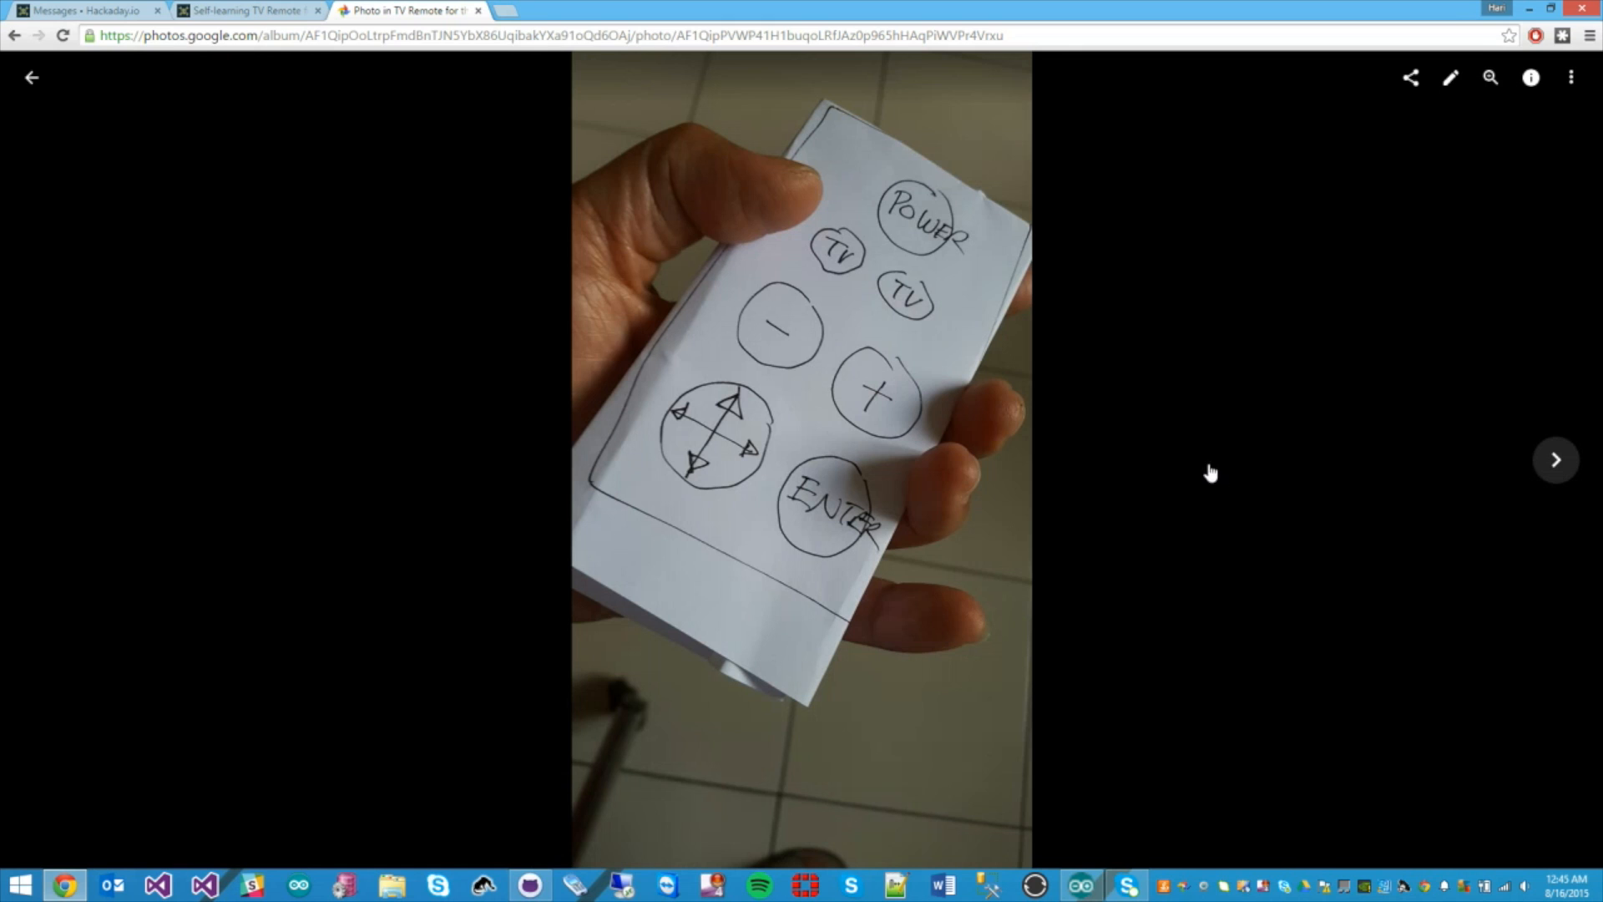
click(1555, 460)
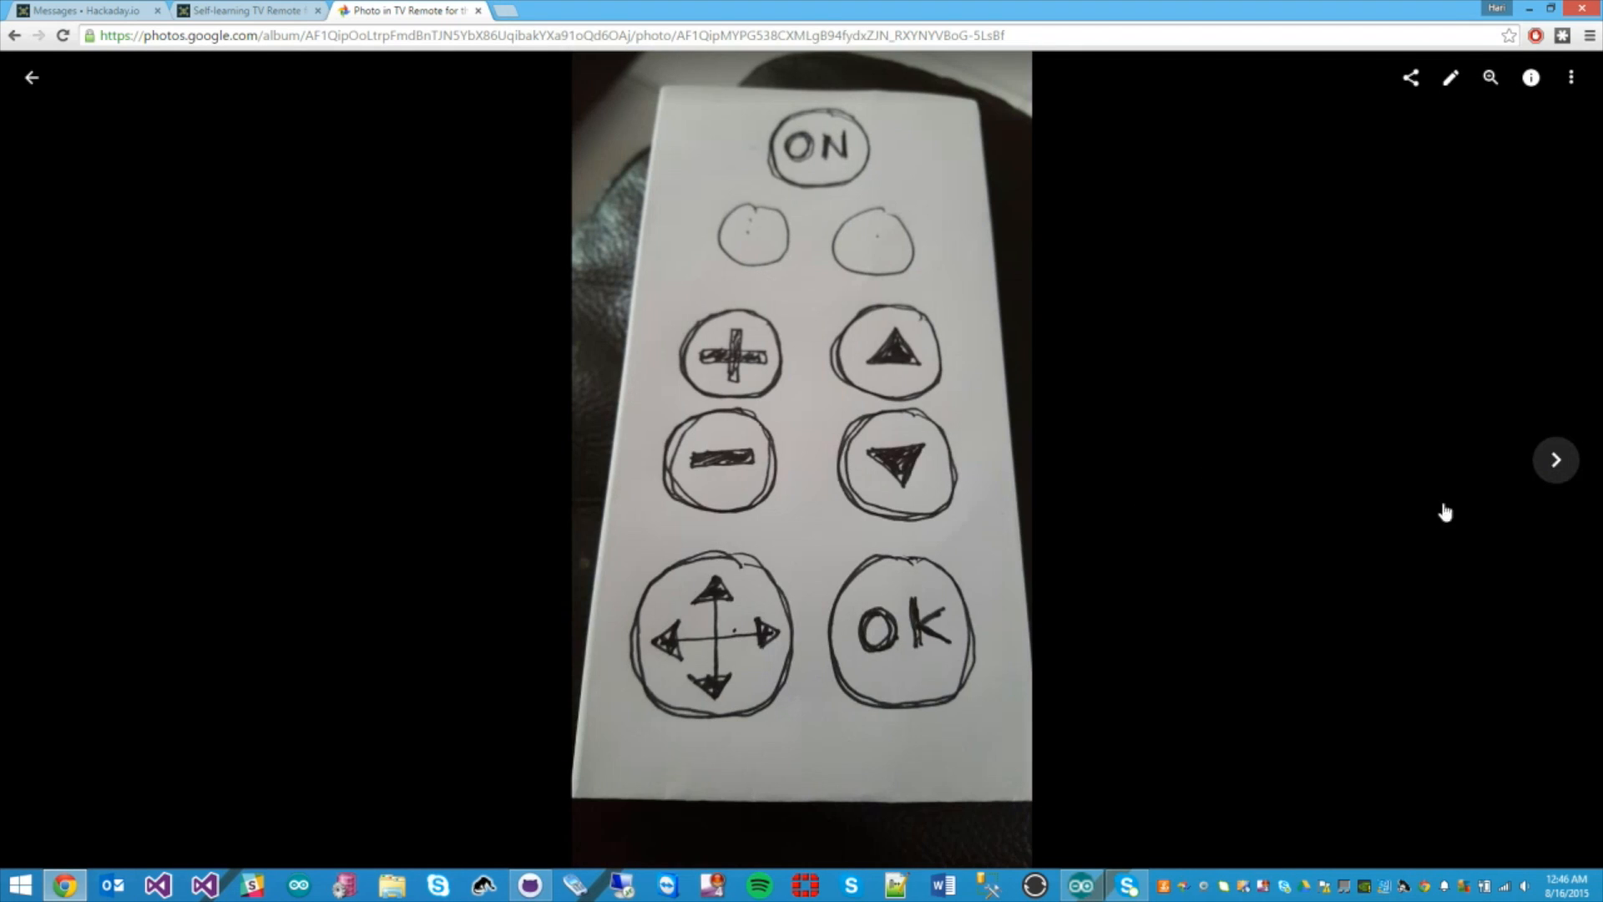
Step: Advance to the grid-paper layout of coloured push buttons and IR LED under VOL/CH labels
click(1555, 459)
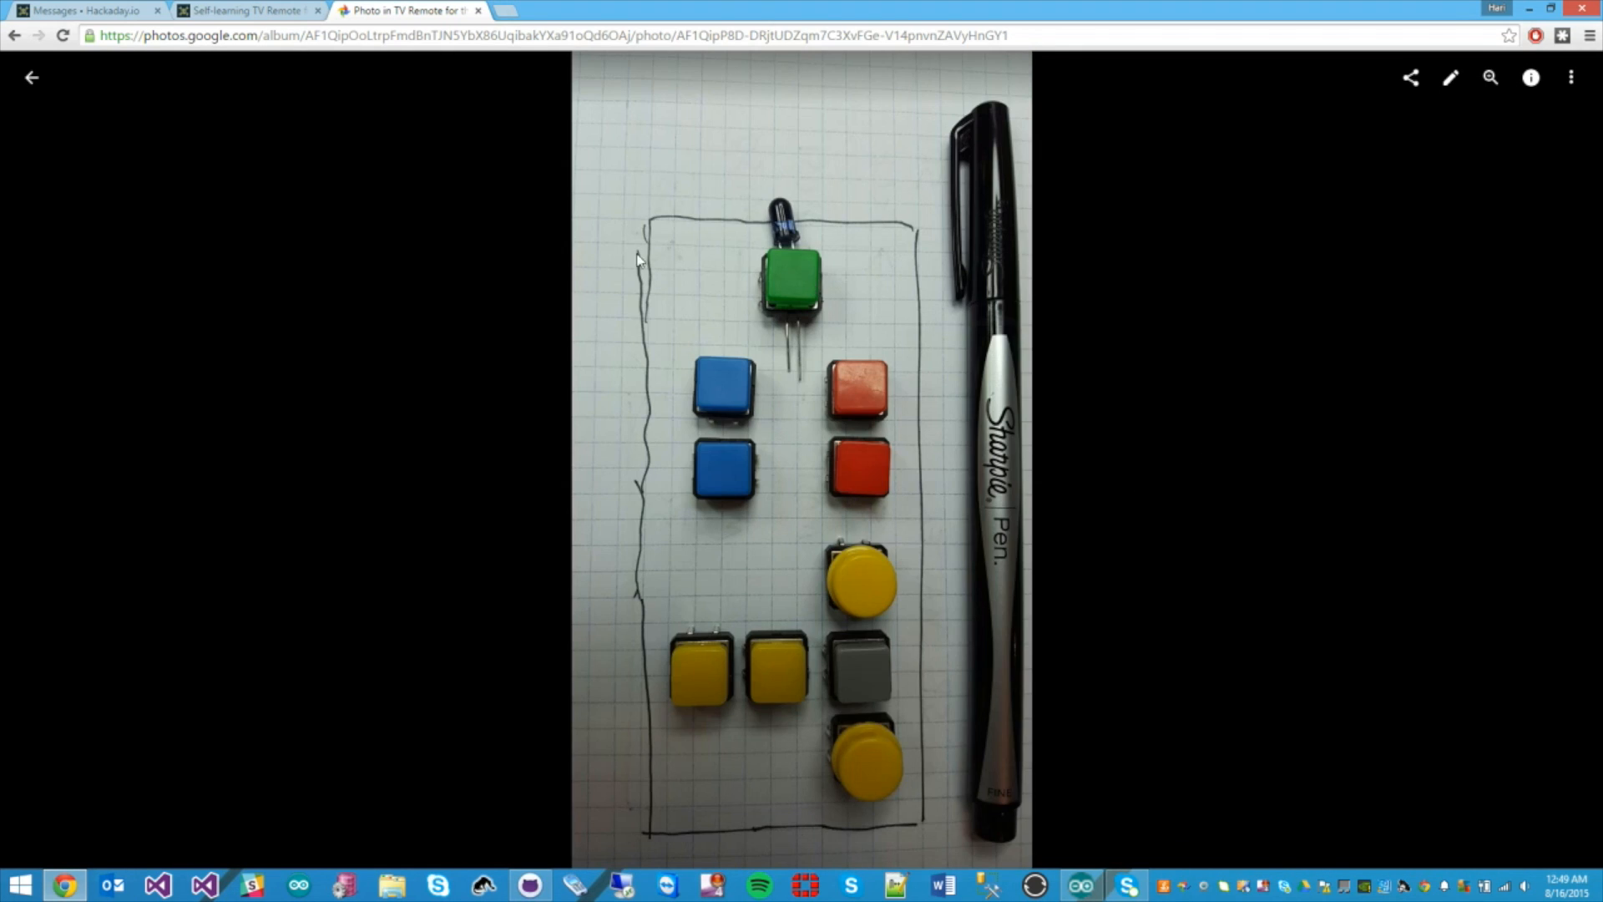
mouse_move(866, 528)
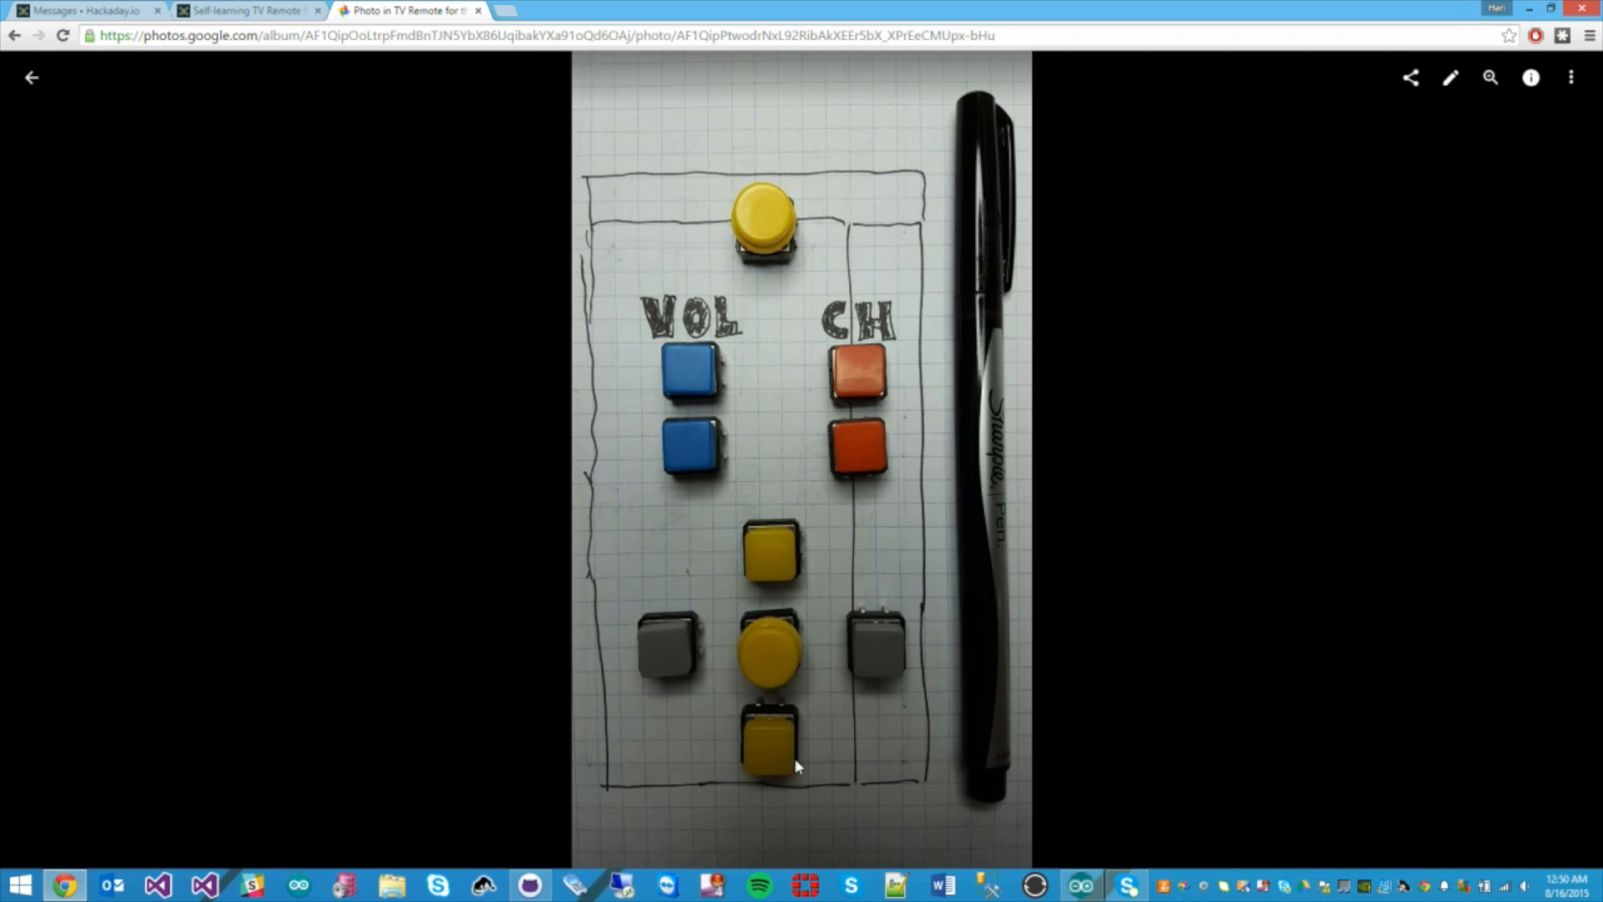
mouse_move(770, 753)
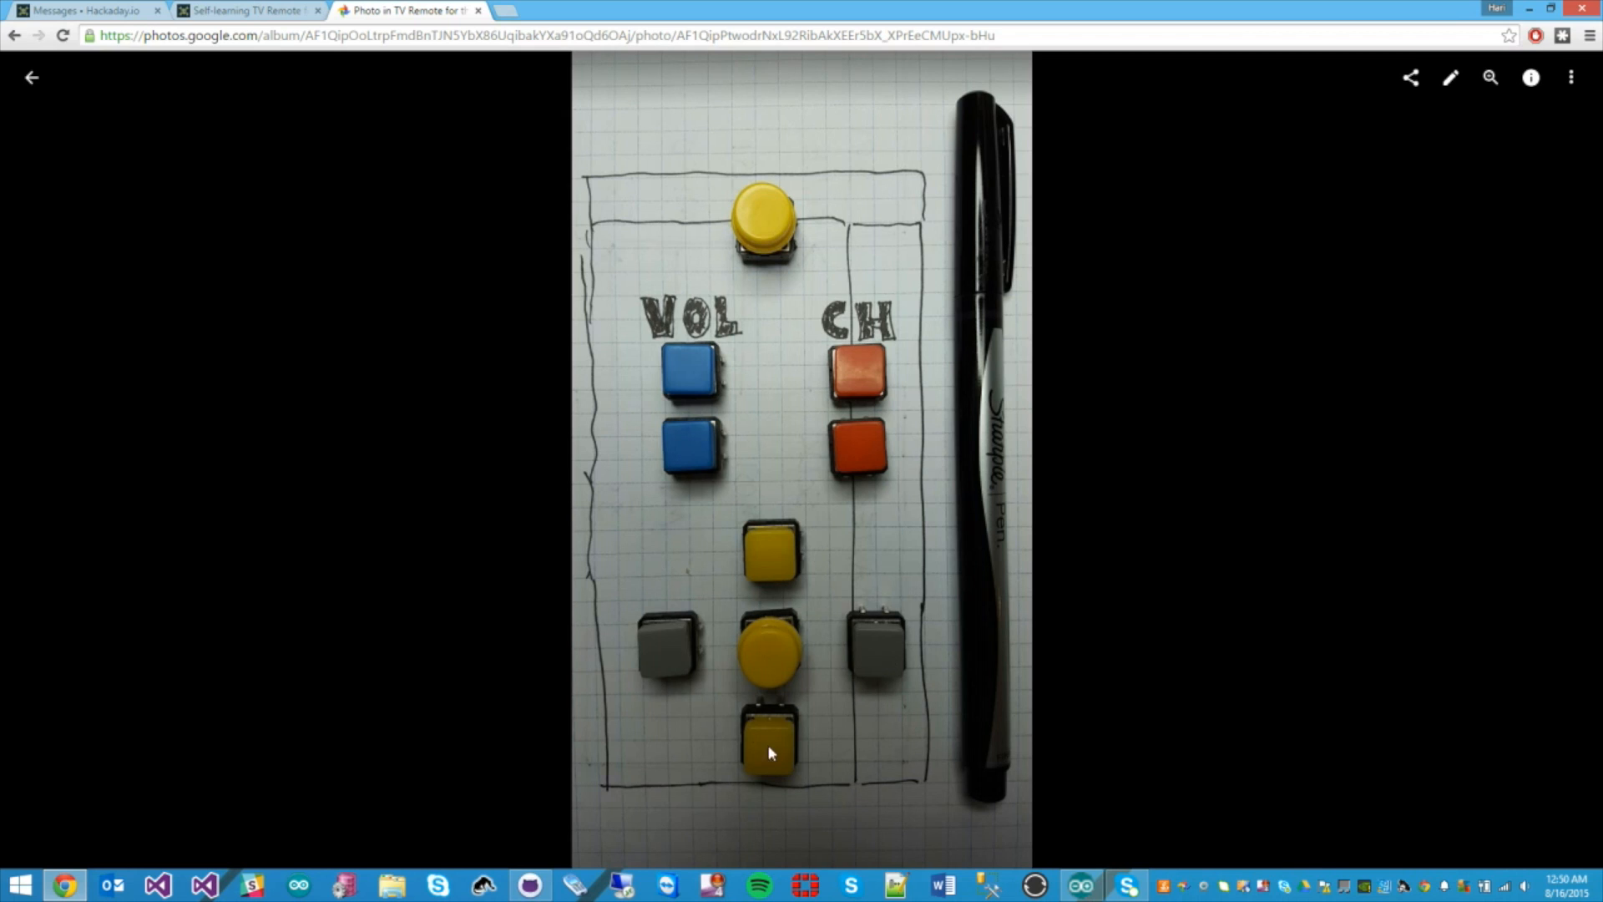
mouse_move(837, 587)
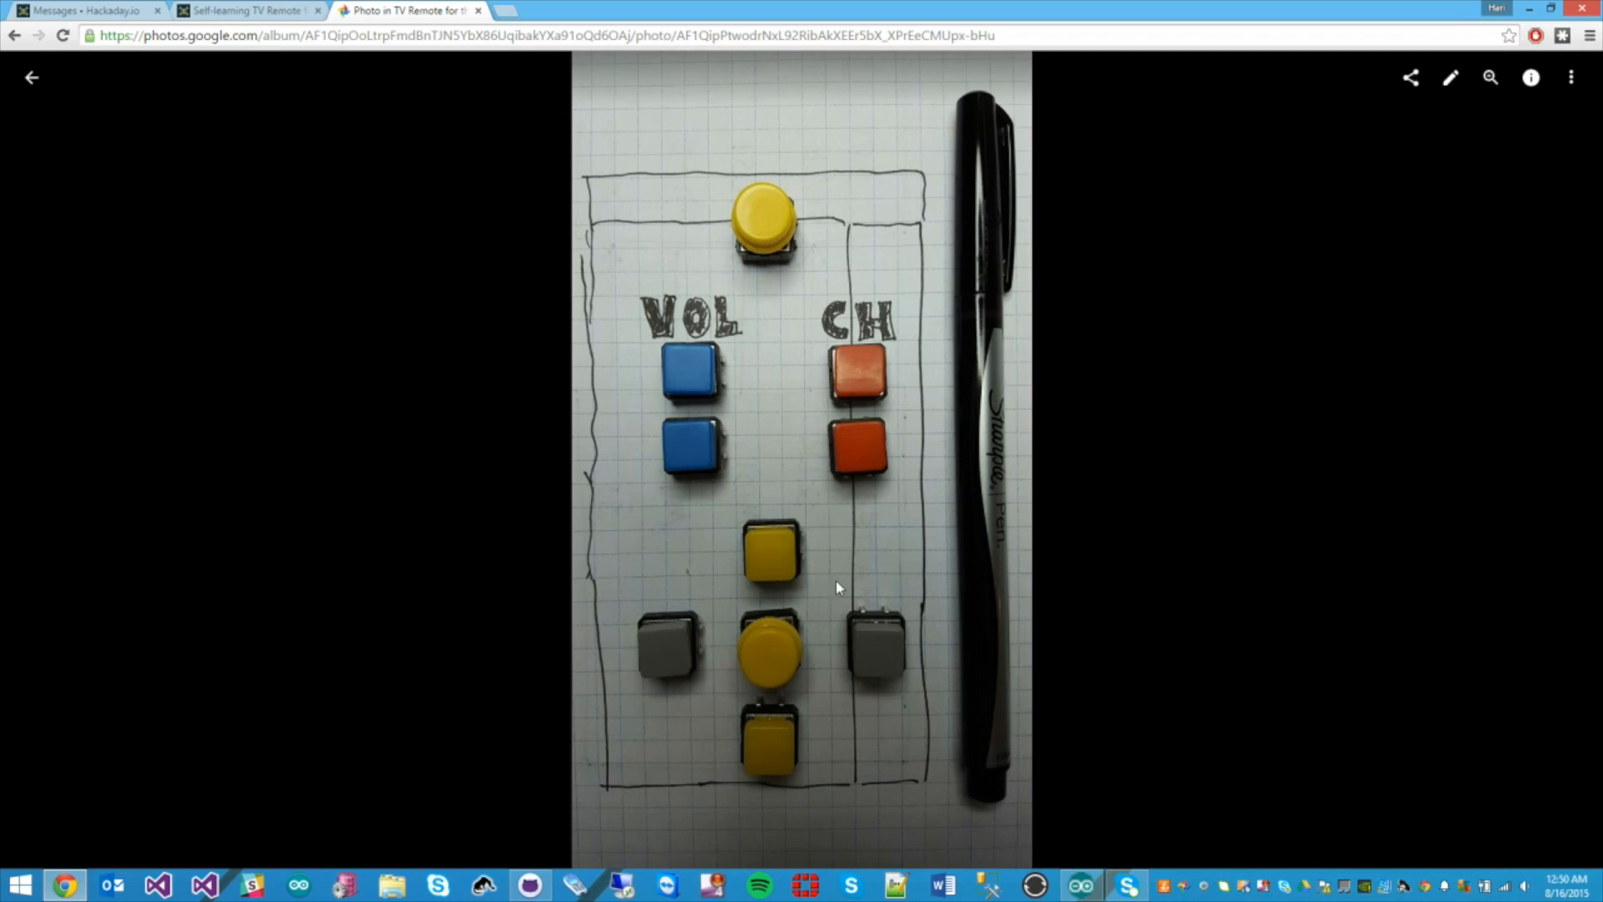
mouse_move(880, 665)
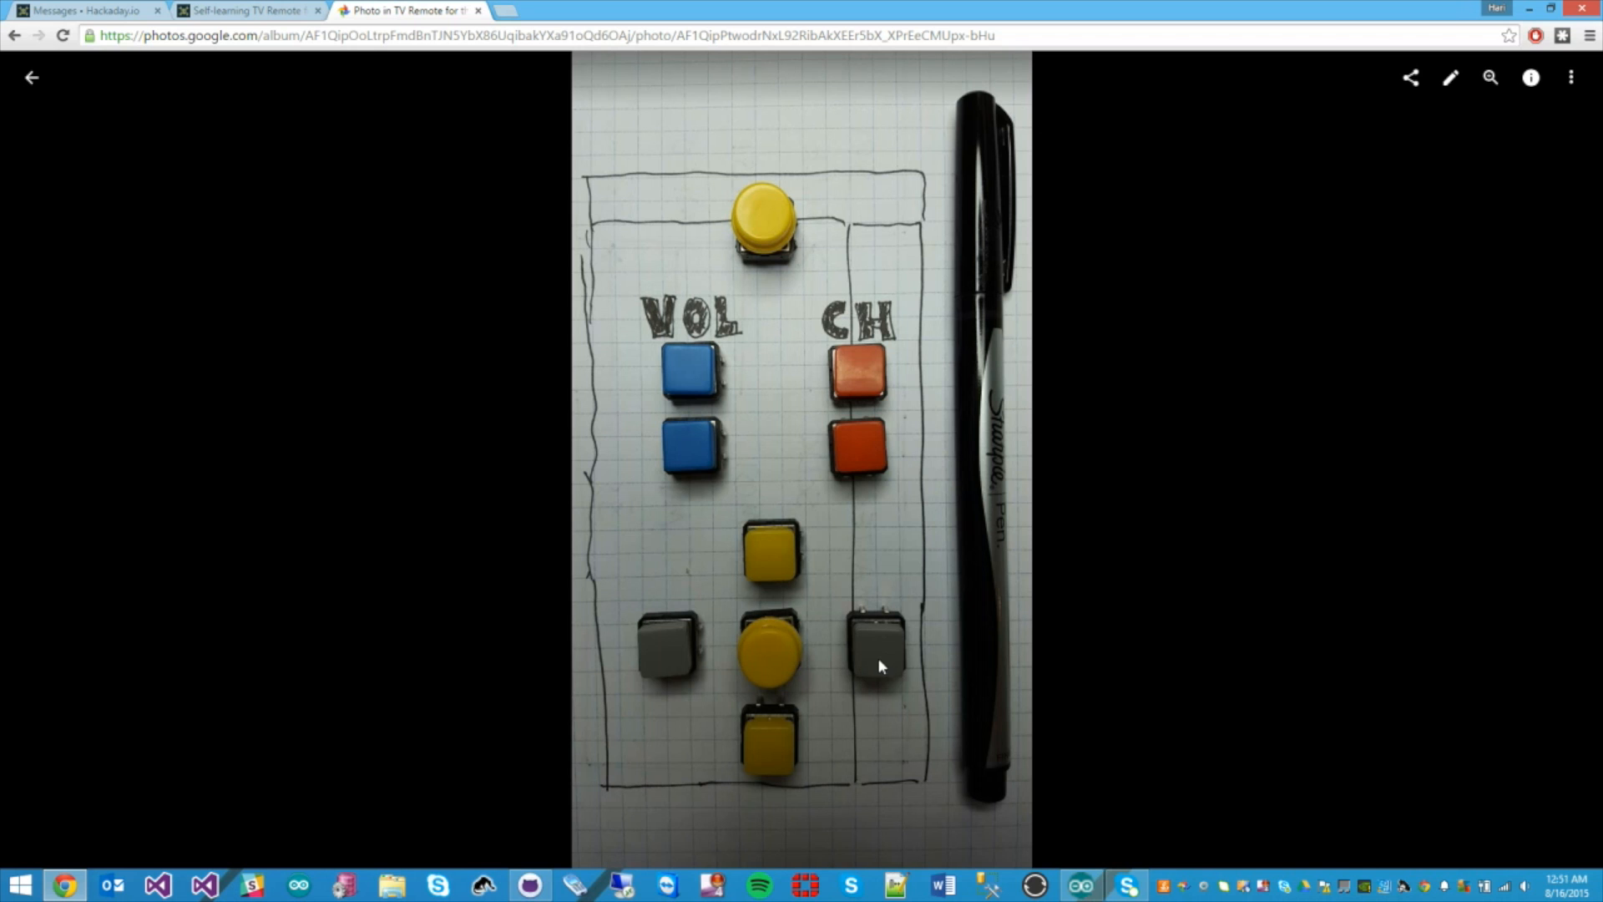
mouse_move(908, 668)
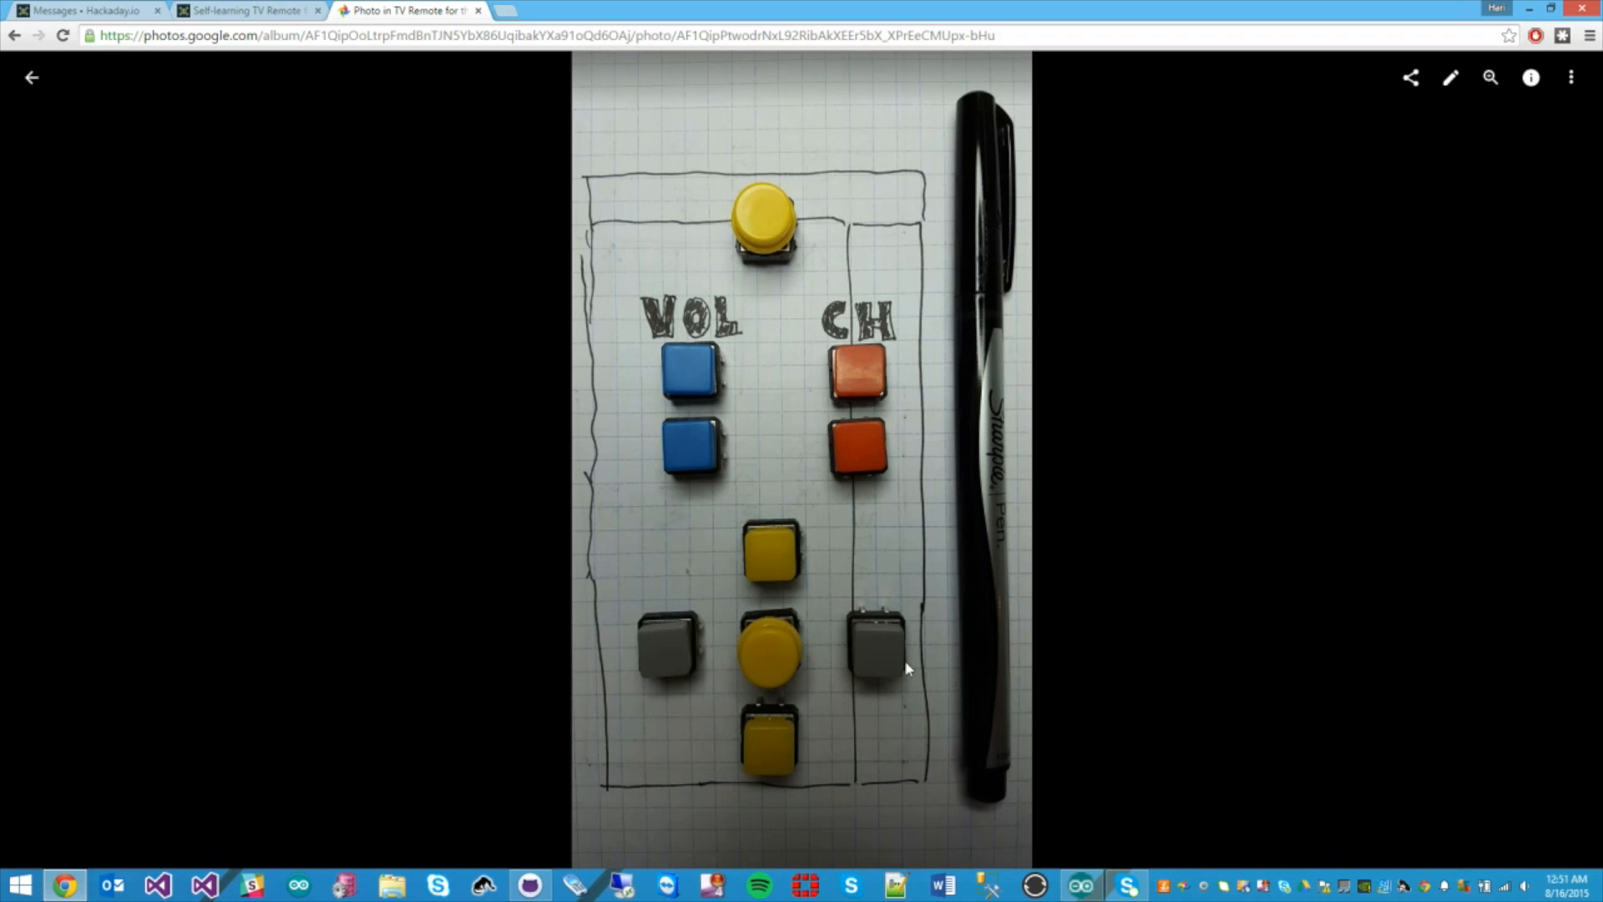